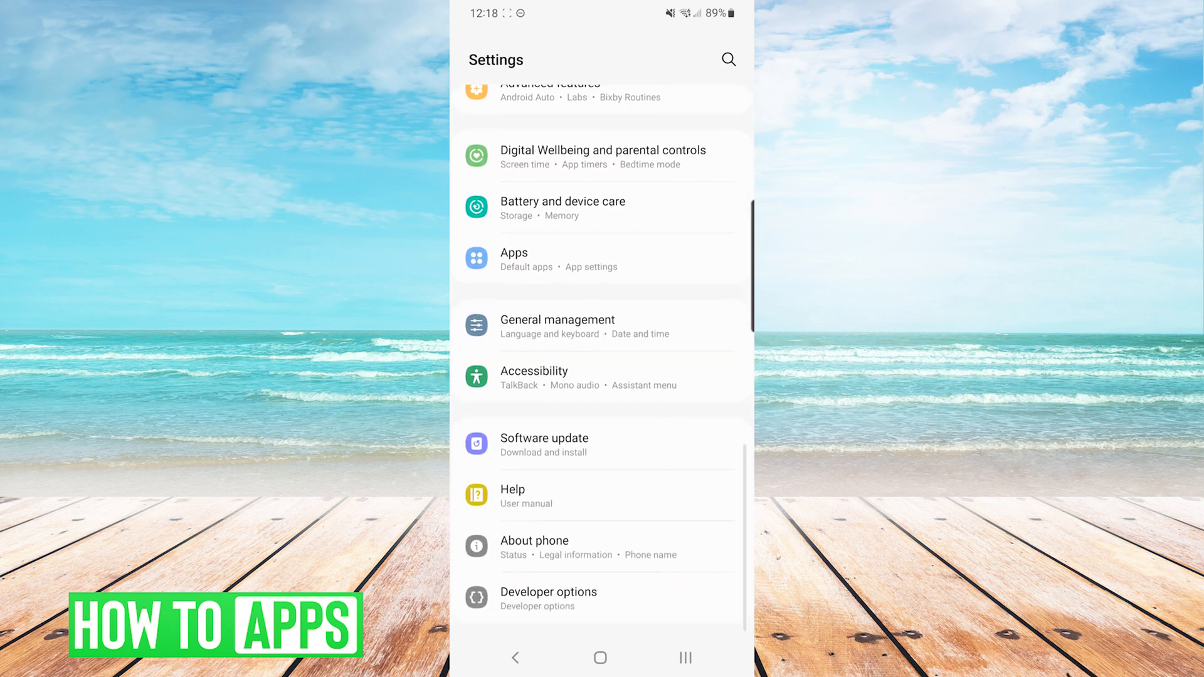
Reach the keyboard list and default screen under General management.
click(557, 320)
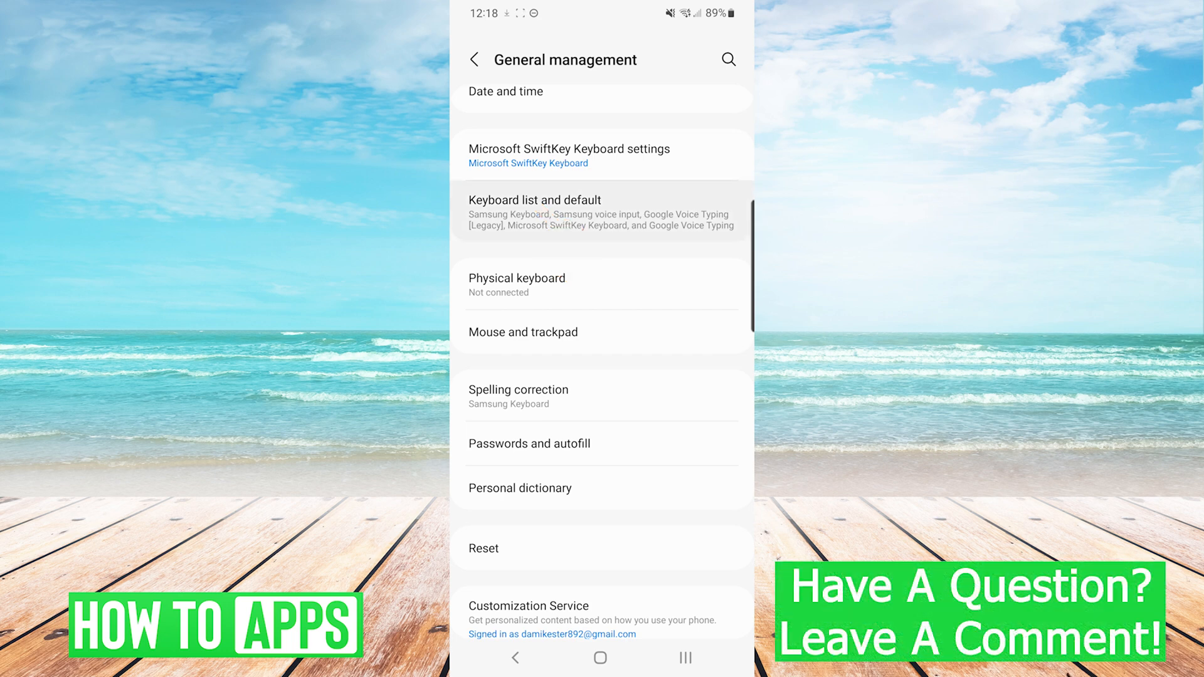
click(600, 213)
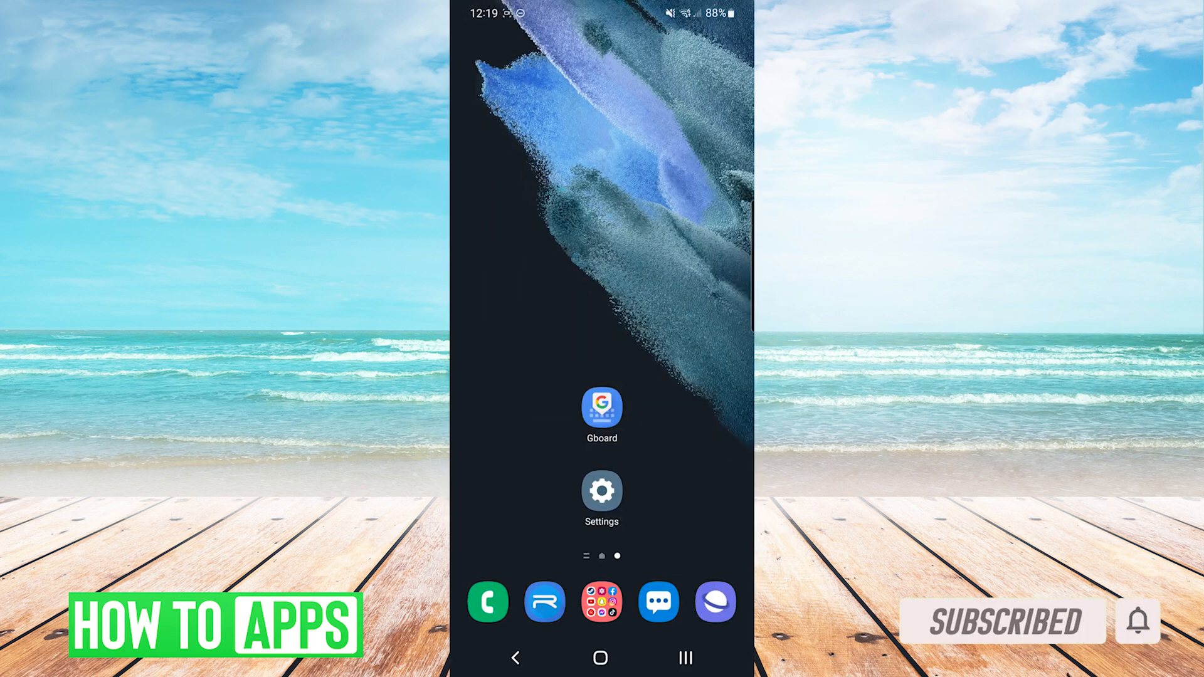
From Settings > Apps, locate Gboard's app info page and force it to stop.
click(601, 491)
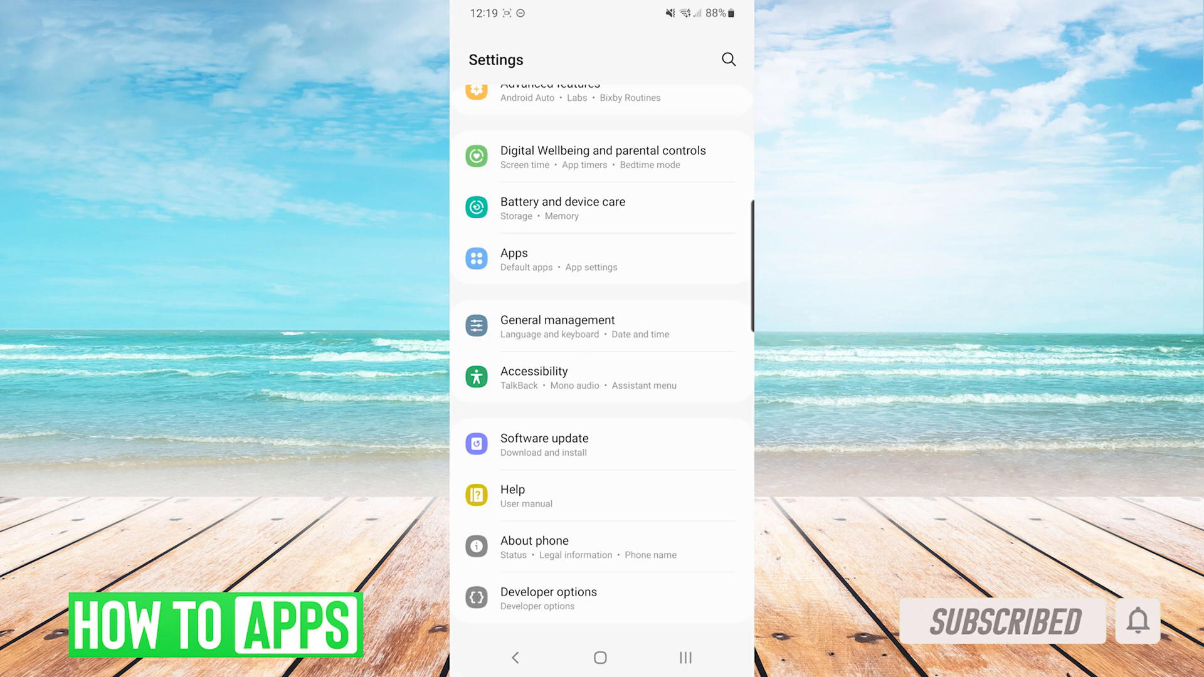
click(514, 259)
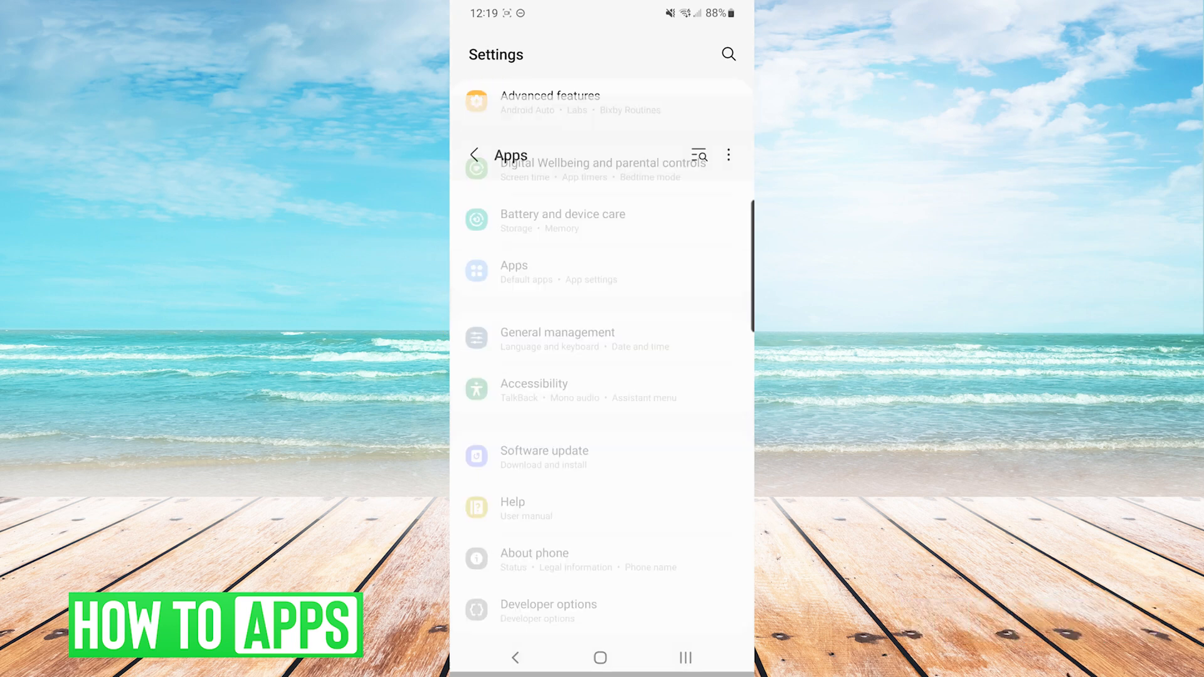
click(513, 272)
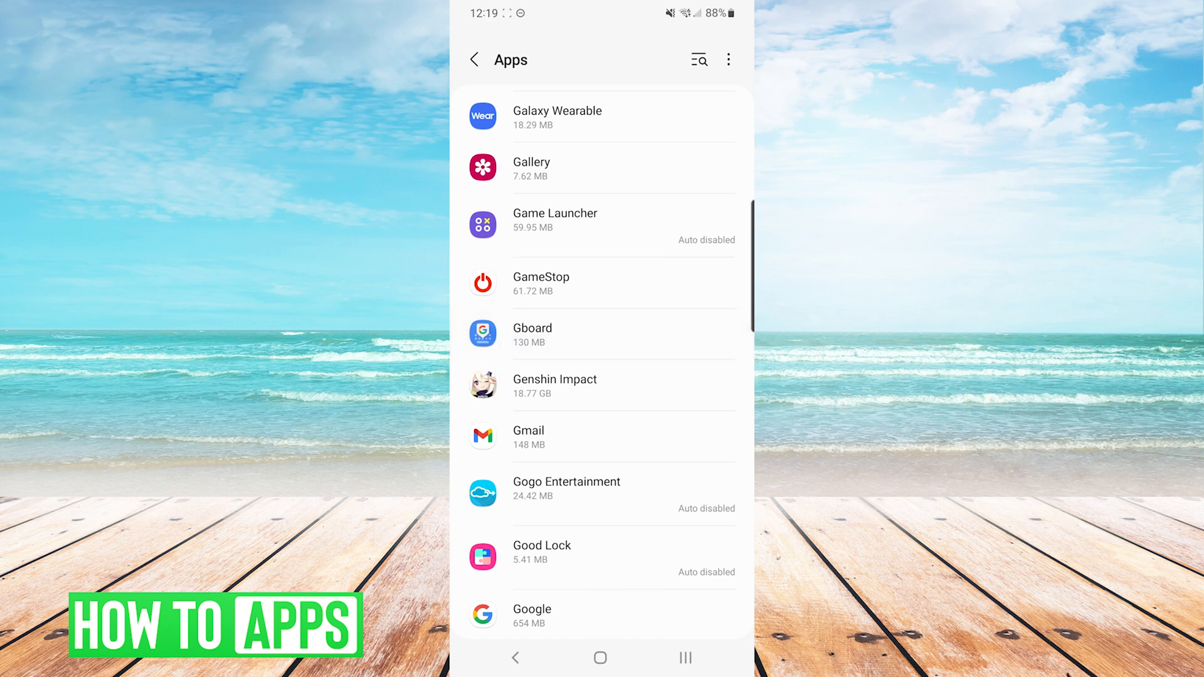
click(599, 333)
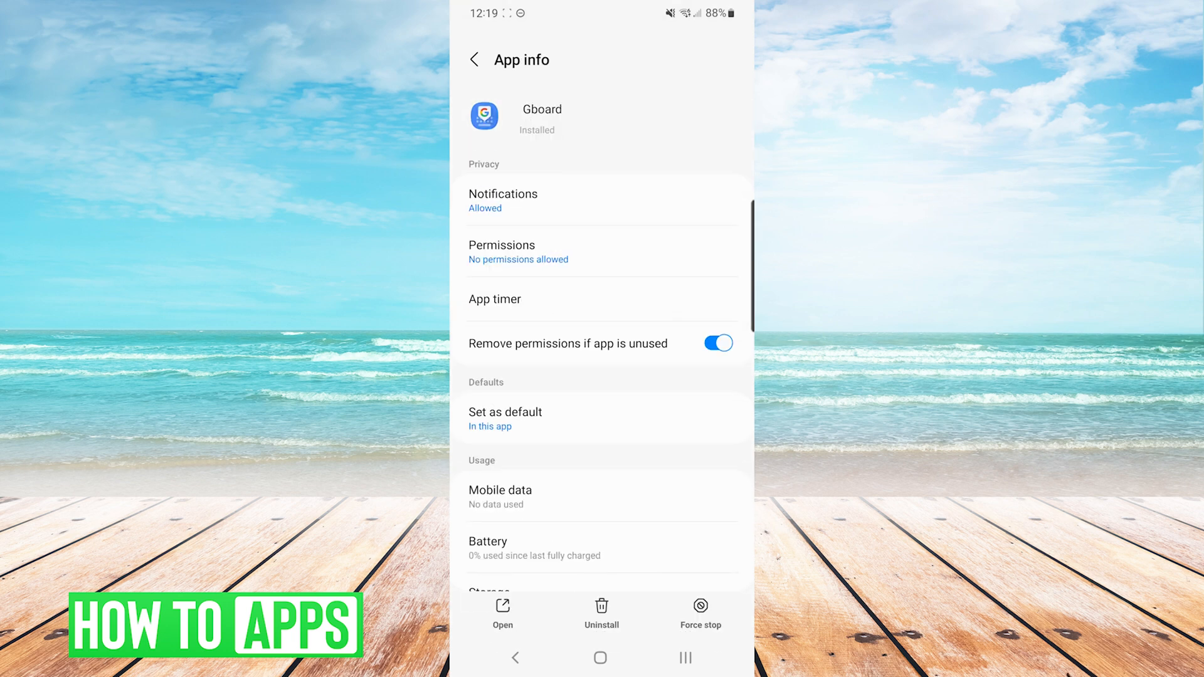
click(700, 612)
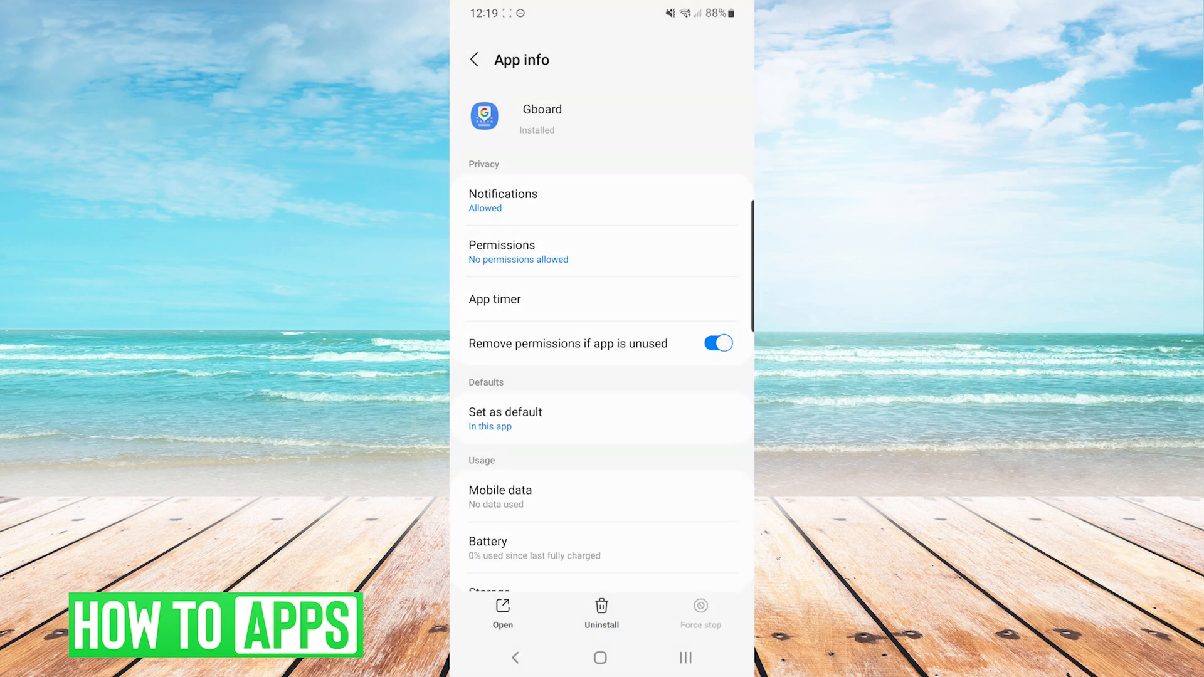
Clear Gboard's cache and all stored data, confirming the deletion, so storage reads 0 B.
scroll(down, 3)
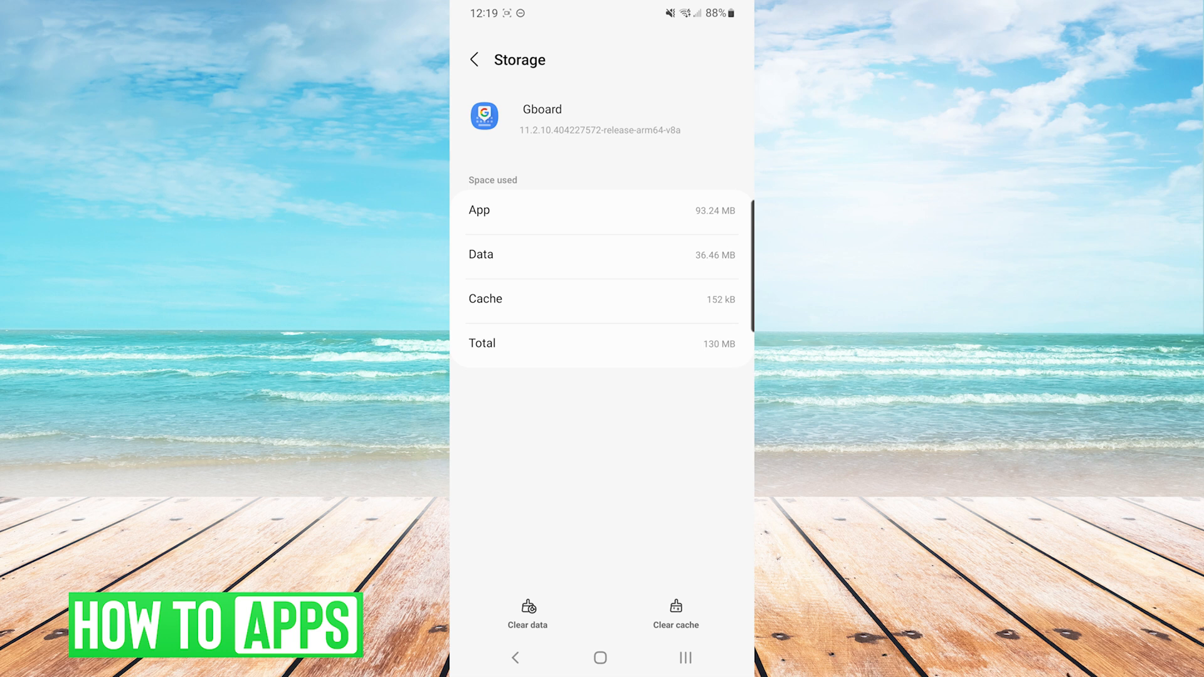
click(675, 612)
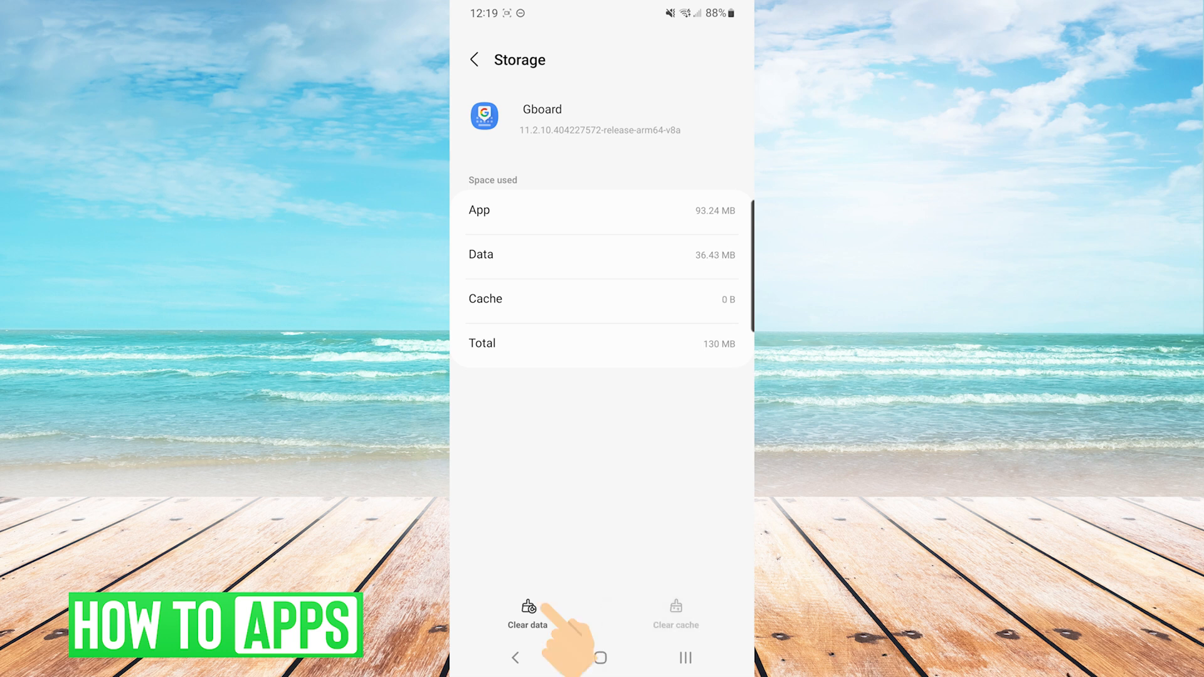
click(528, 614)
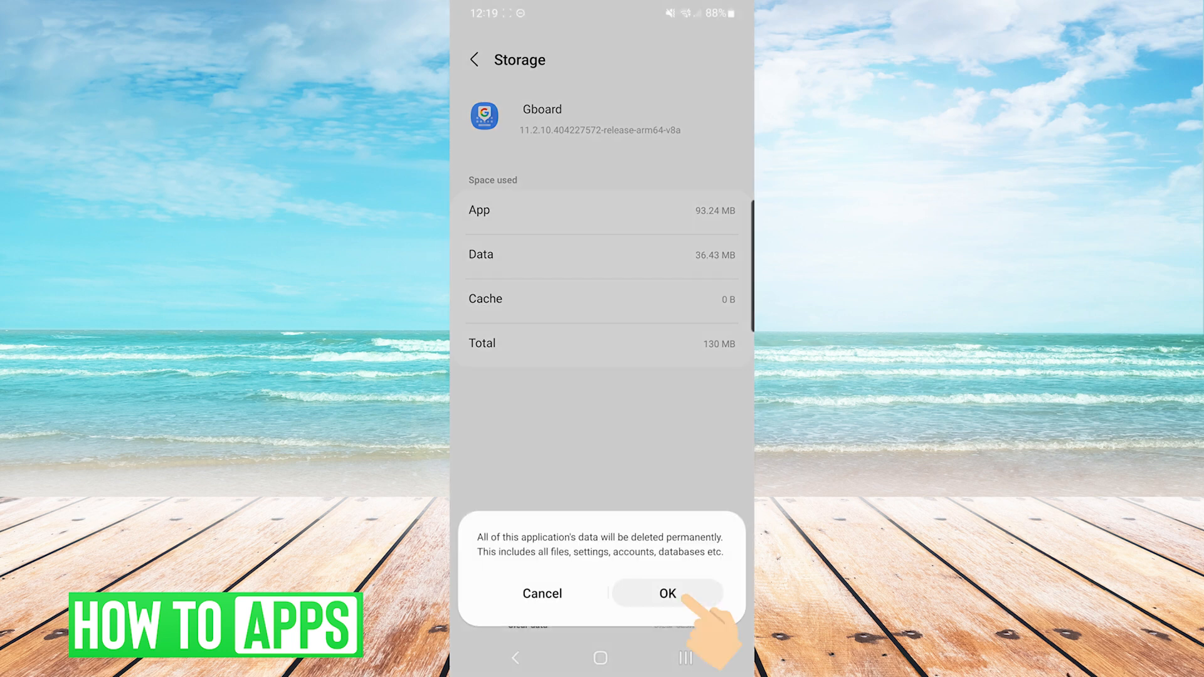
click(666, 593)
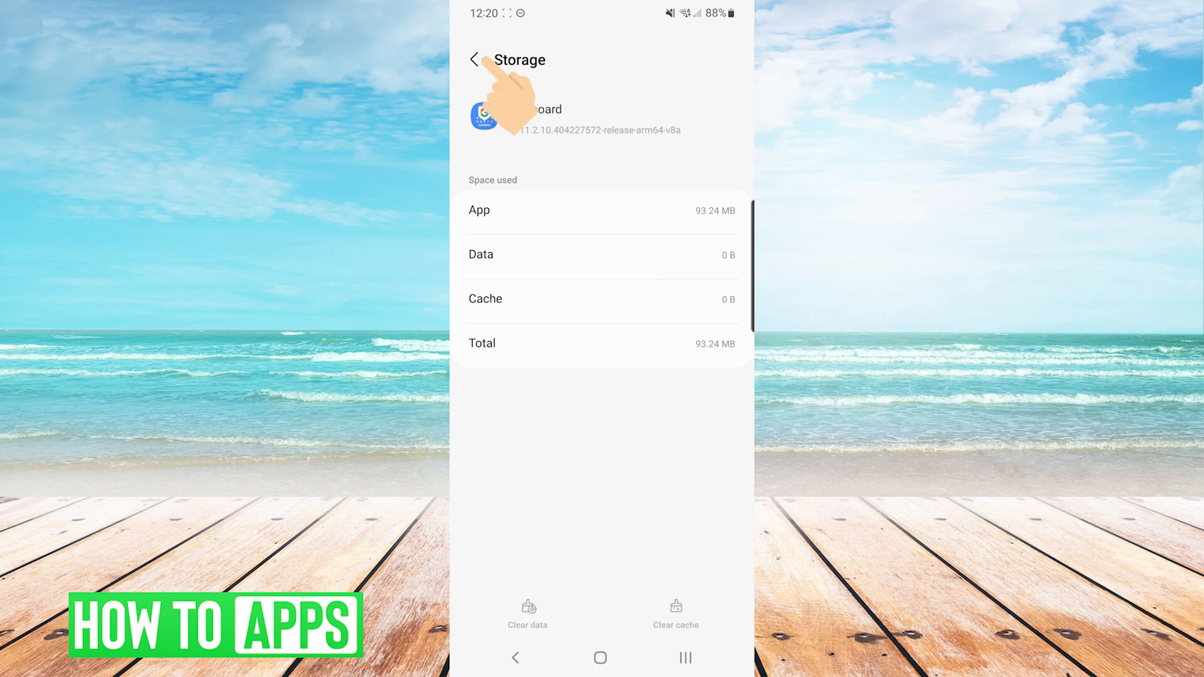
click(474, 60)
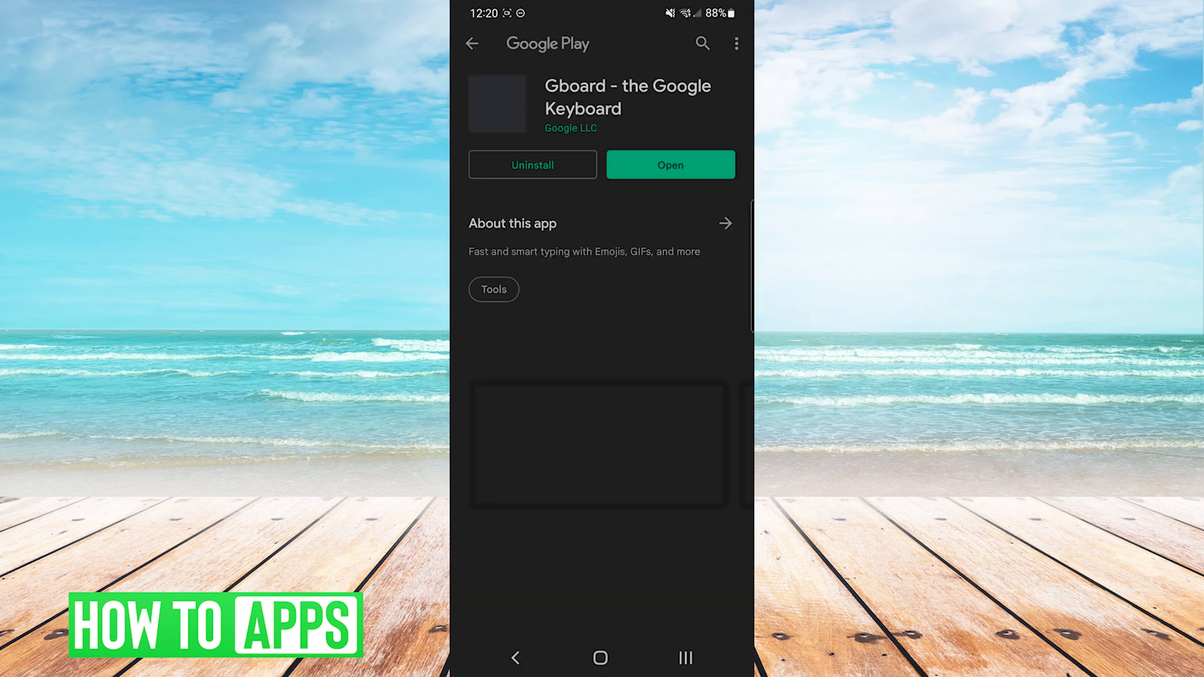
Uninstall Gboard from its Play Store page, start reinstalling it, and go back home.
scroll(down, 3)
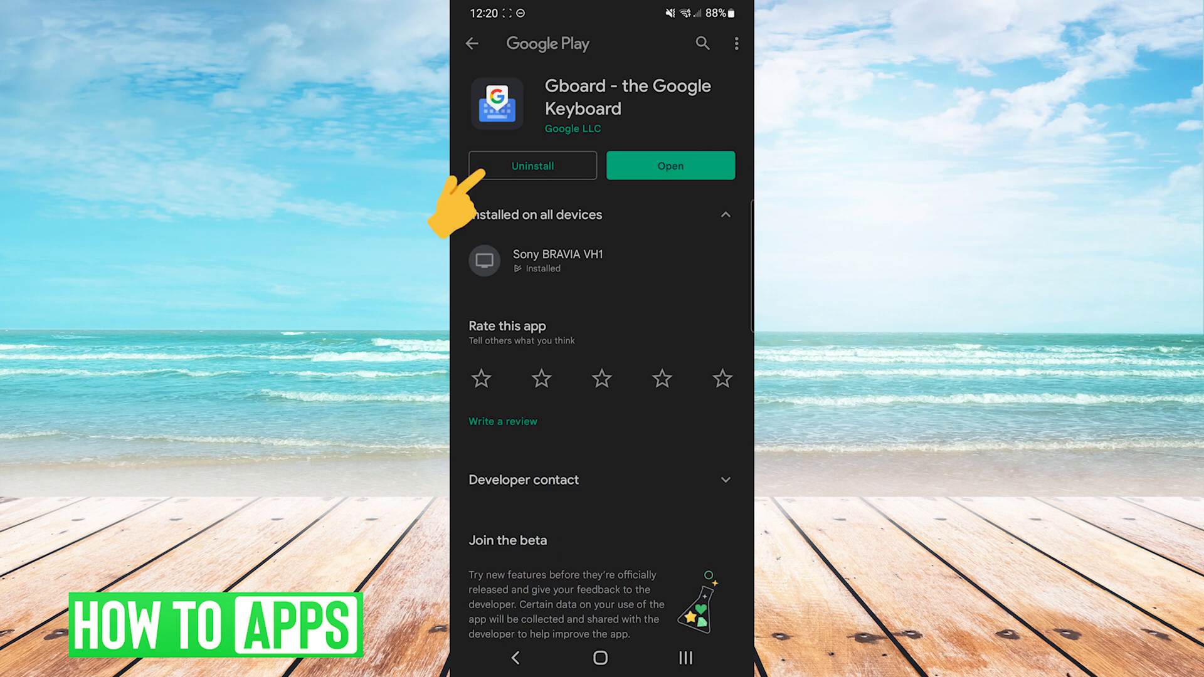
click(532, 165)
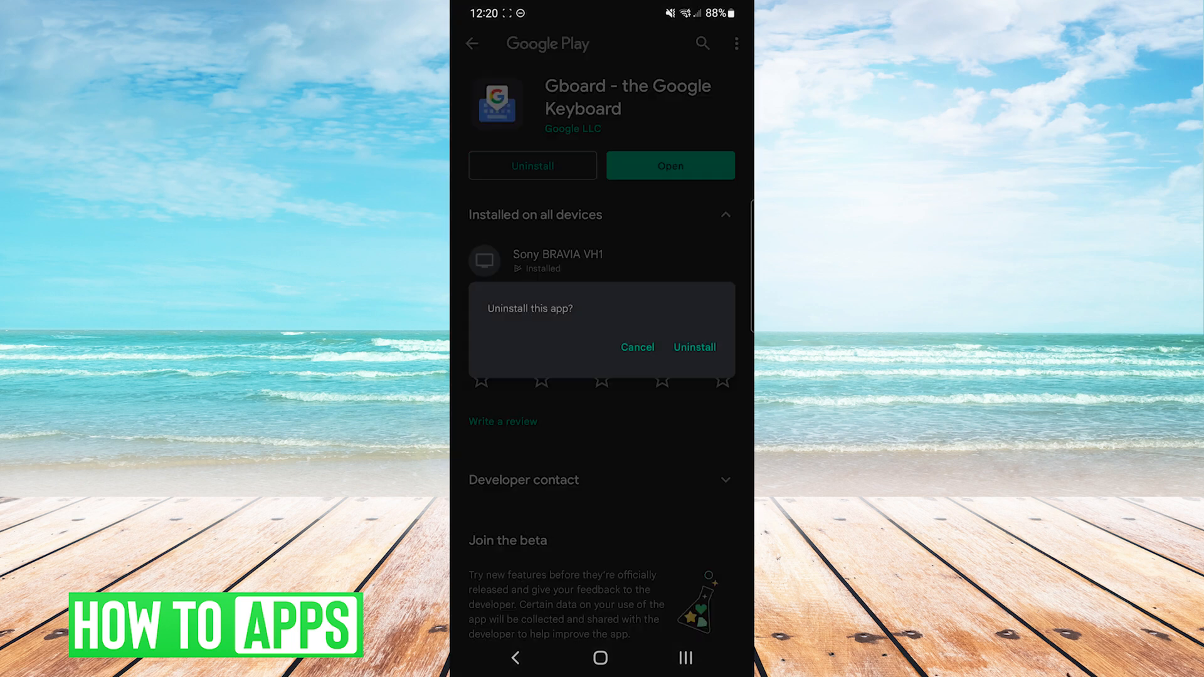
click(692, 348)
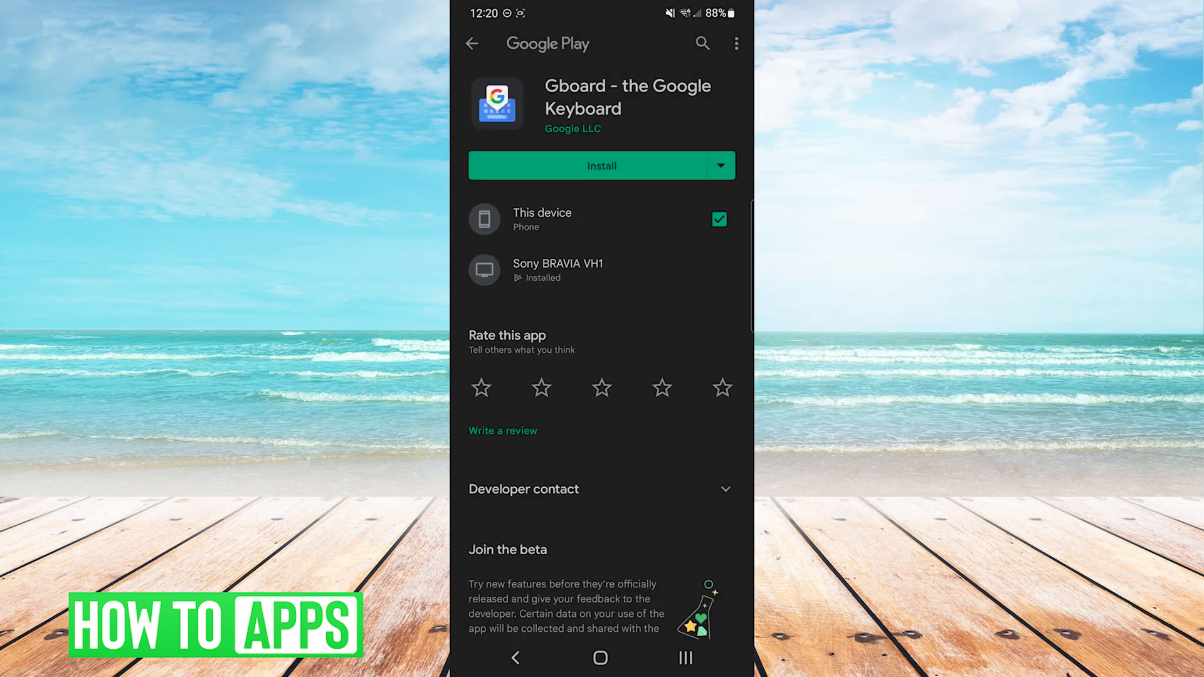
click(601, 165)
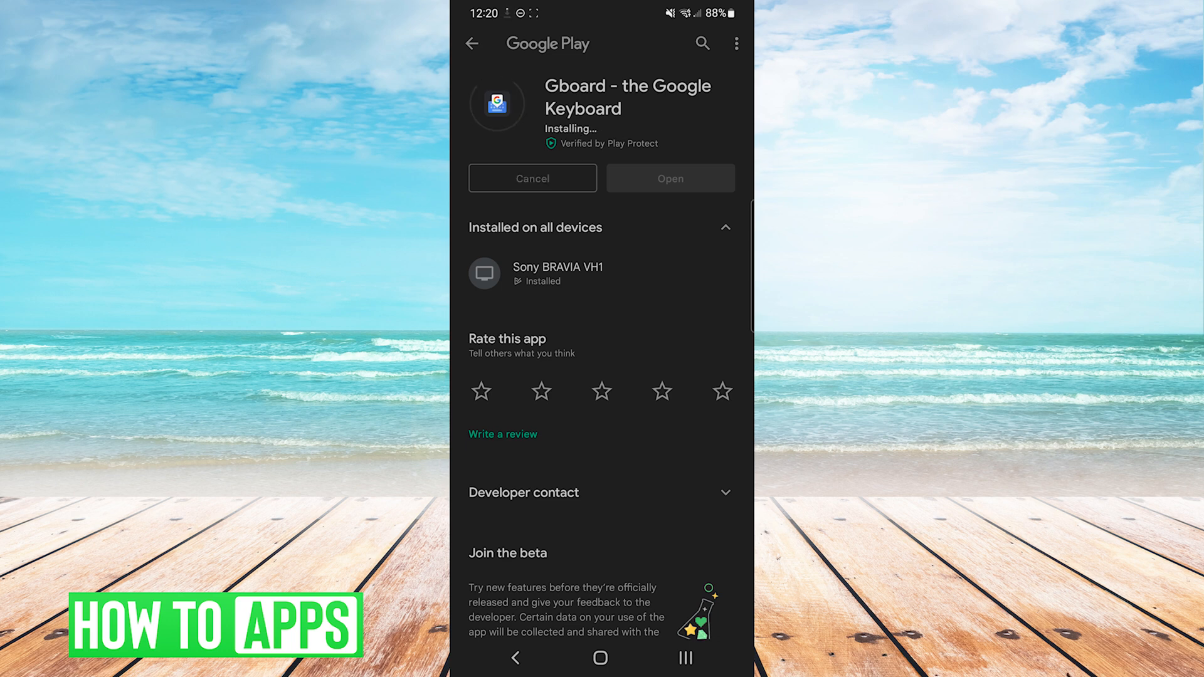
click(601, 658)
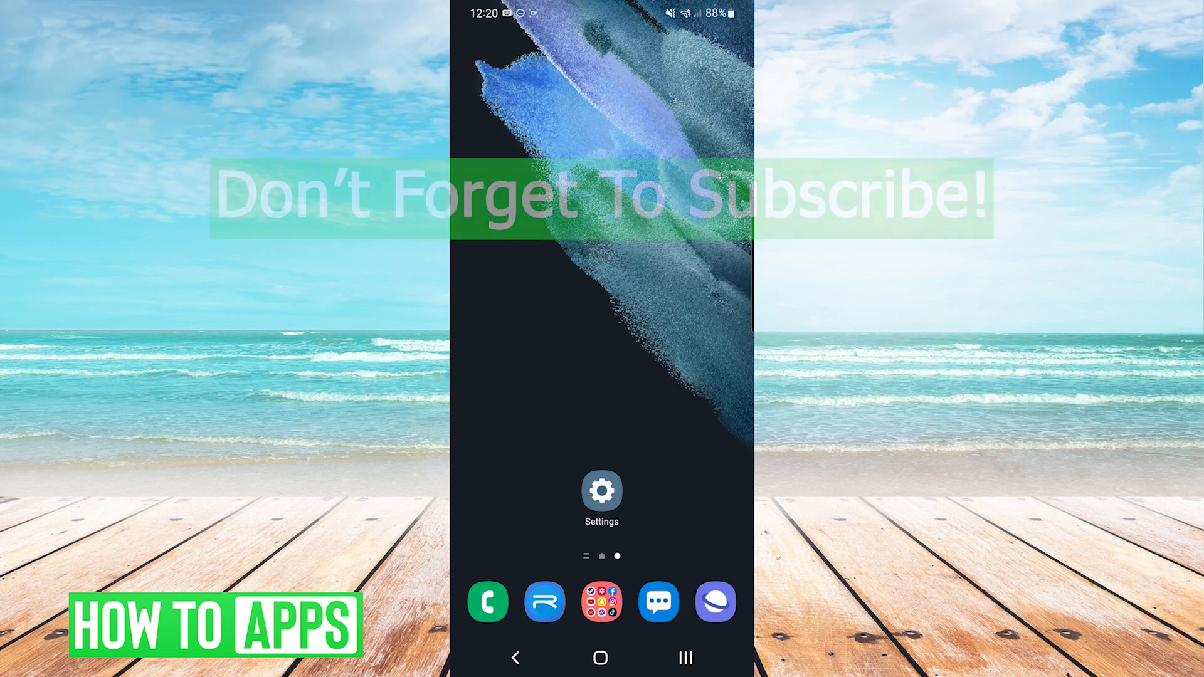